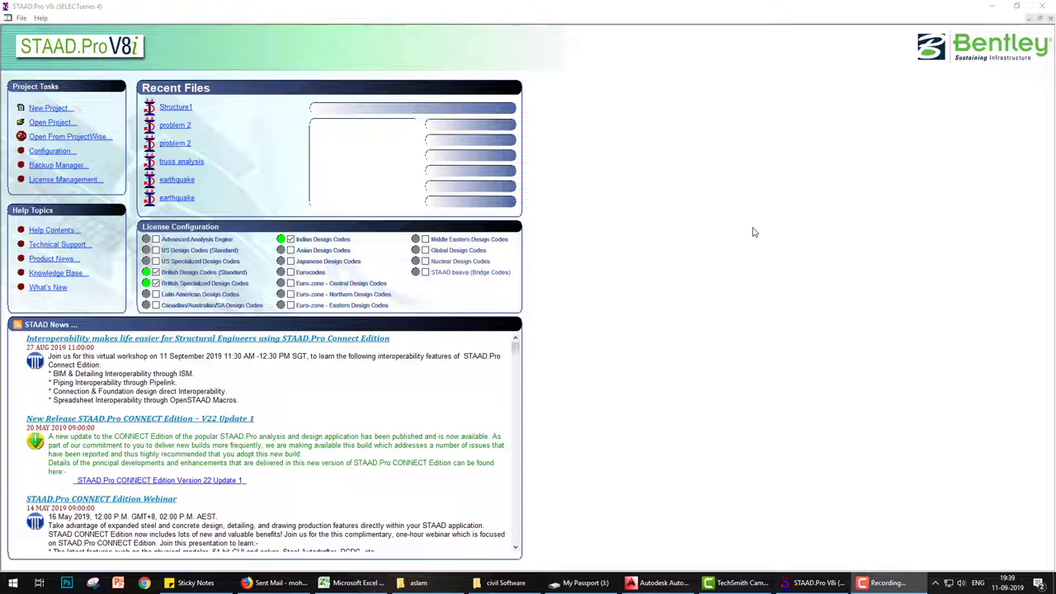
{"action": "mouse_move", "coordinate": [743, 227]}
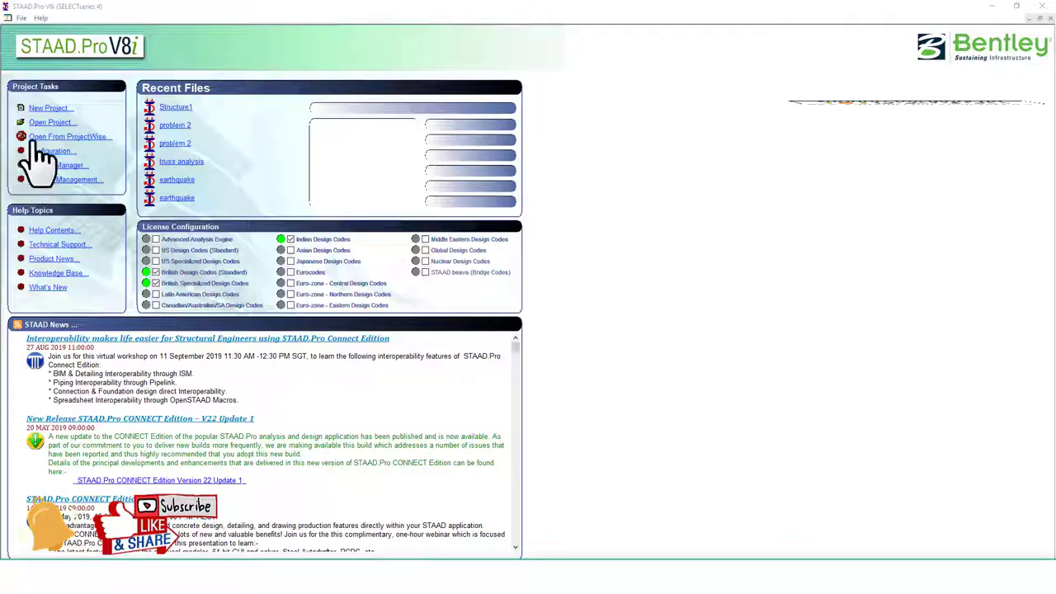
Create a new Space structure named Structure1, overwriting the existing file
{"action": "left_click", "coordinate": [51, 108]}
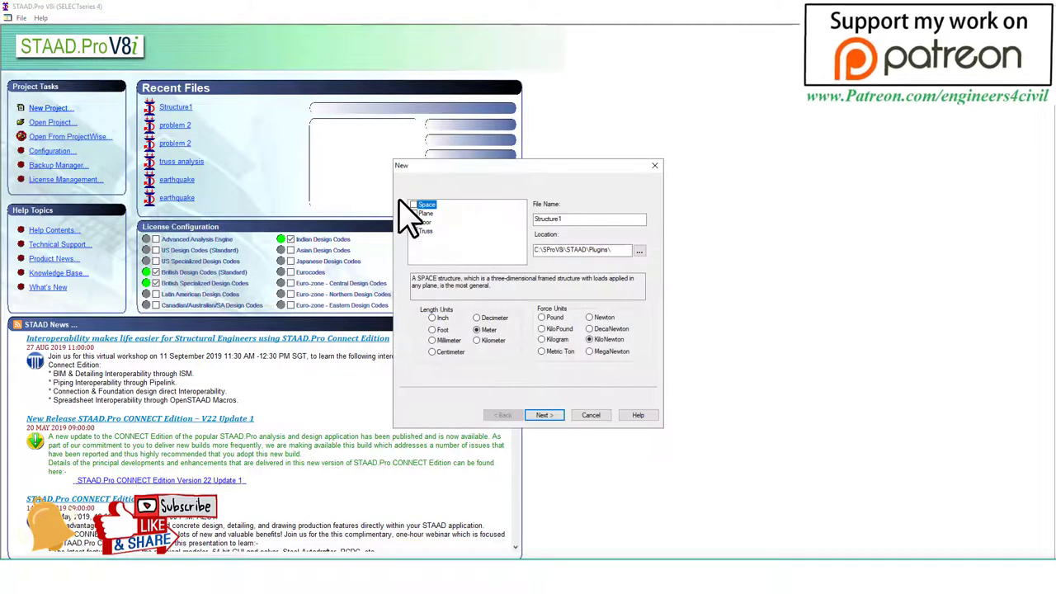
{"action": "left_click", "coordinate": [542, 415]}
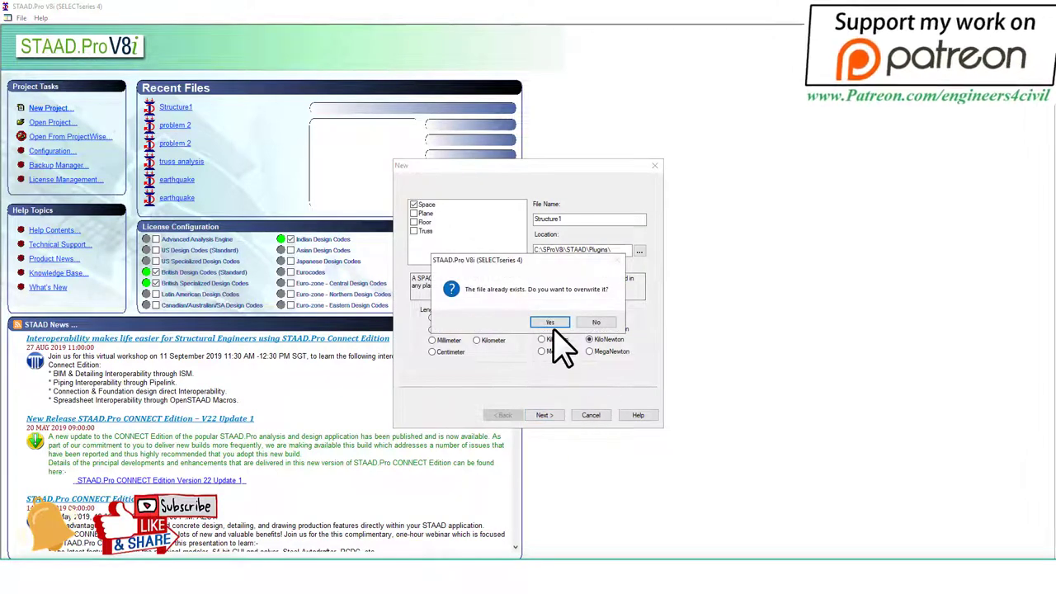
{"action": "left_click", "coordinate": [551, 321]}
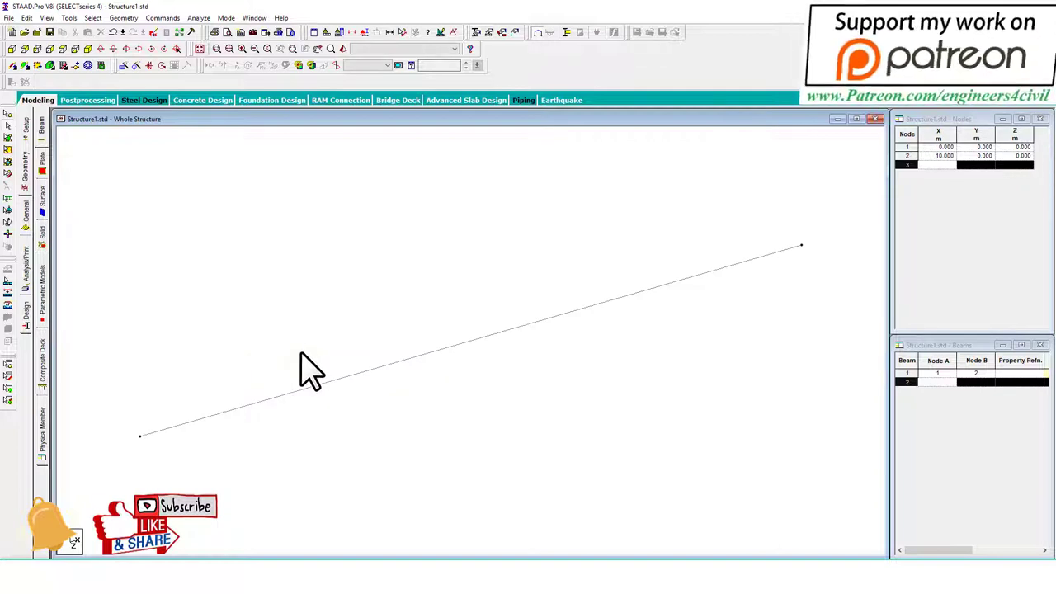
{"action": "mouse_move", "coordinate": [262, 267]}
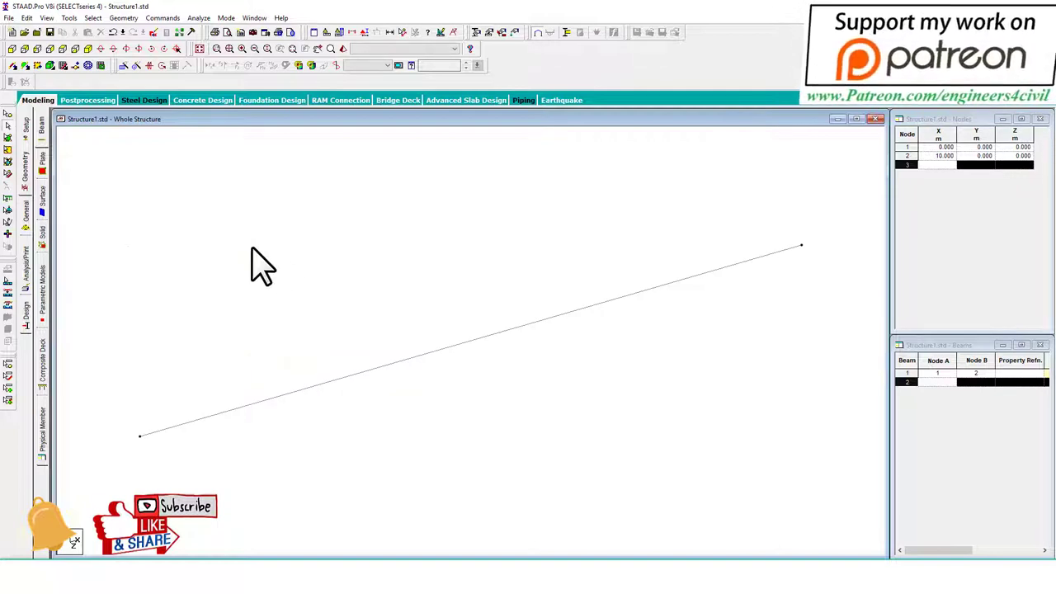
Create a support type and add it for assignment to both end nodes
{"action": "left_click", "coordinate": [41, 201]}
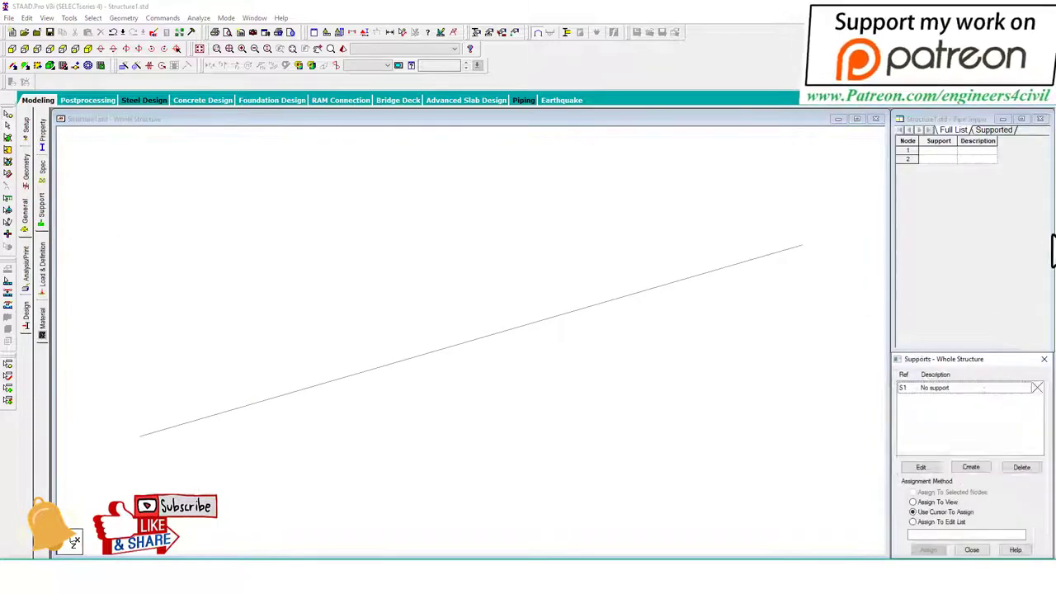
{"action": "left_click", "coordinate": [970, 465]}
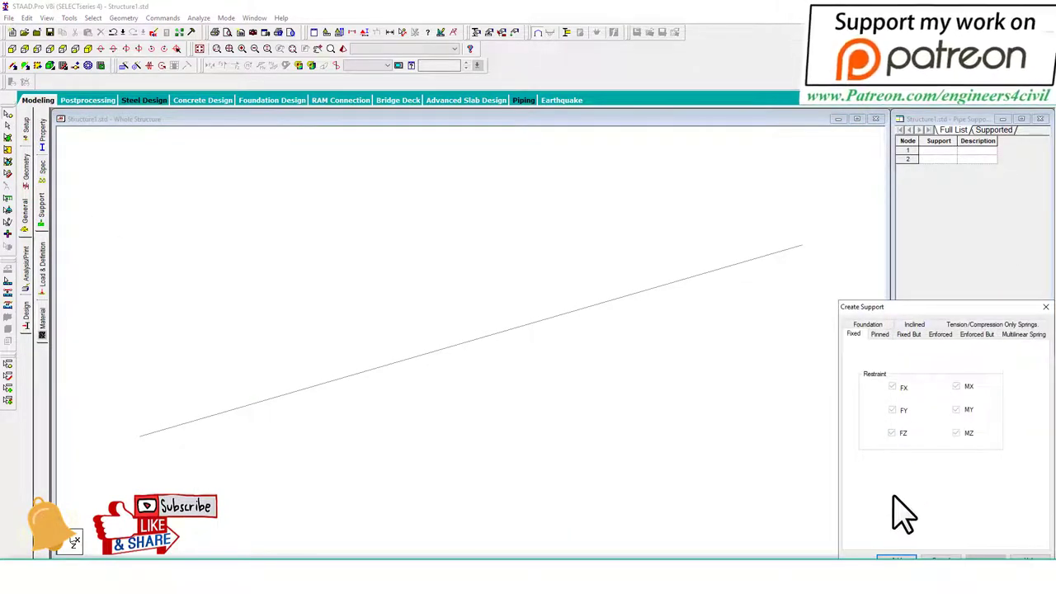
{"action": "left_click", "coordinate": [896, 559]}
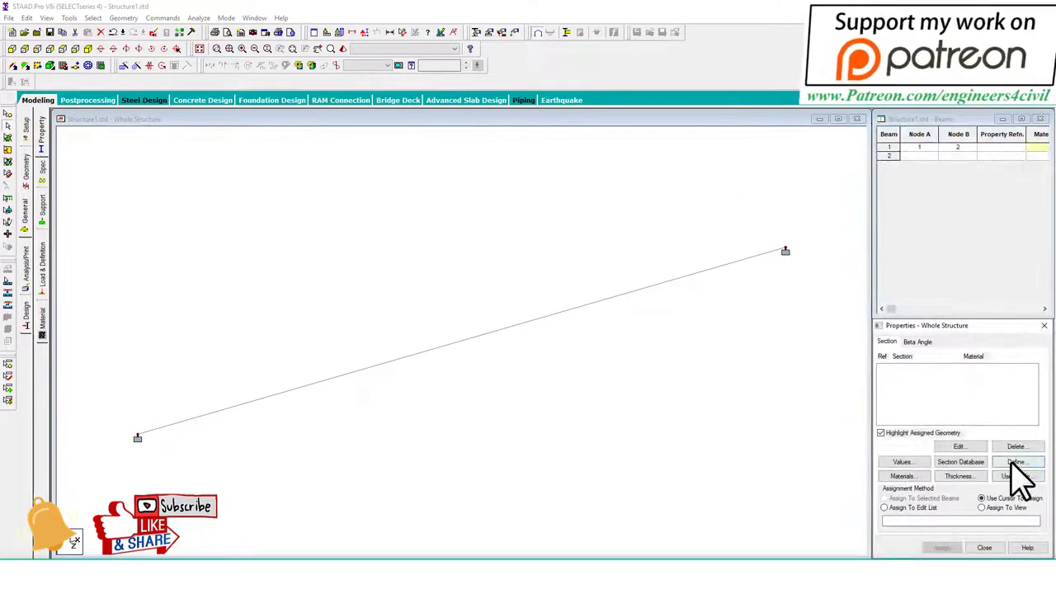
Define a rectangular concrete section with YD 0.5 and assign it to the beam
{"action": "left_click", "coordinate": [1016, 462]}
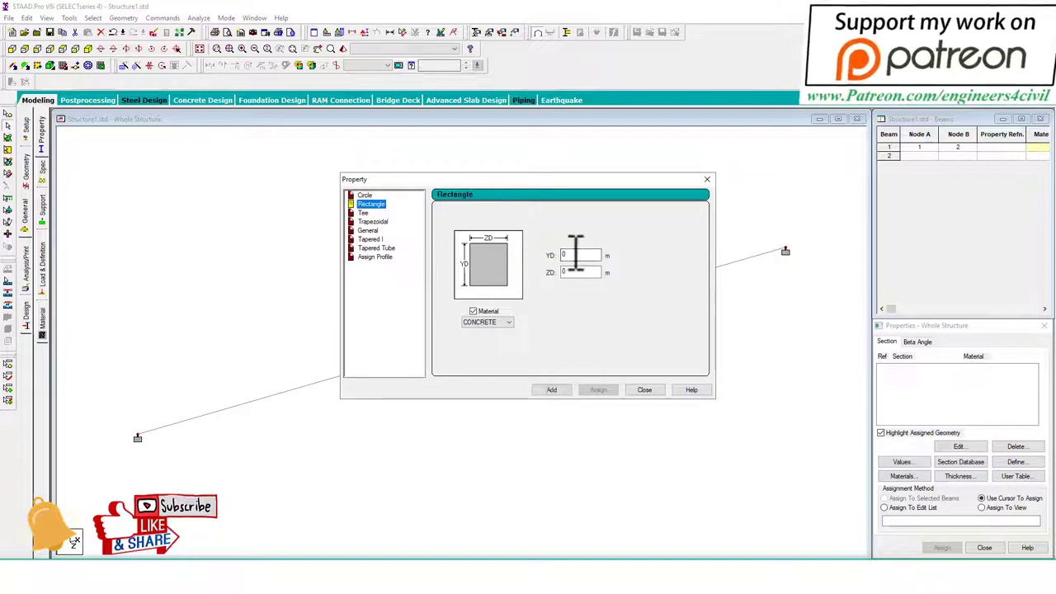
{"action": "type", "text": "0.5"}
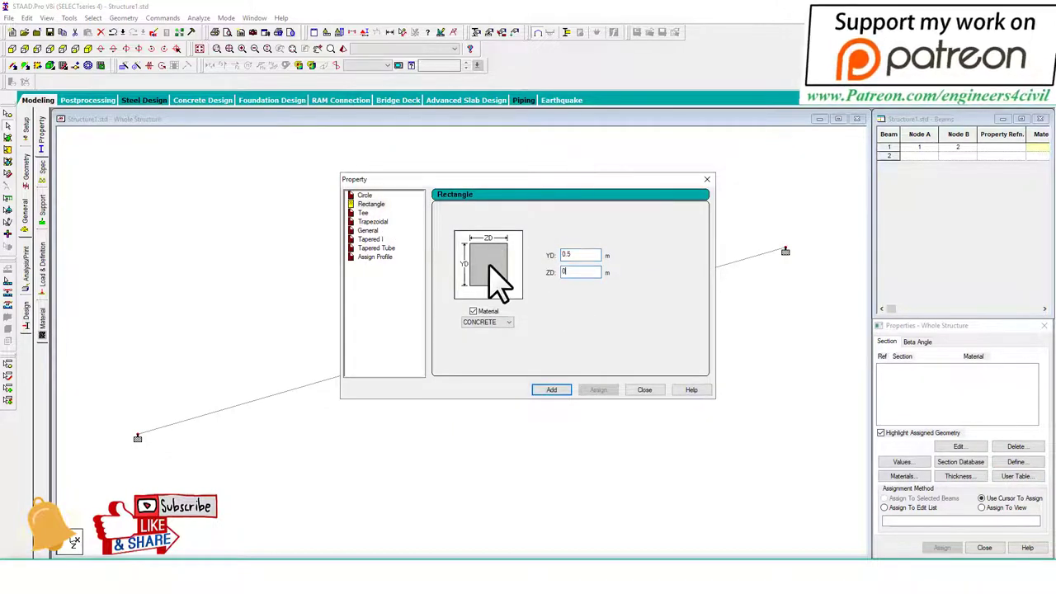
{"action": "left_click", "coordinate": [551, 390]}
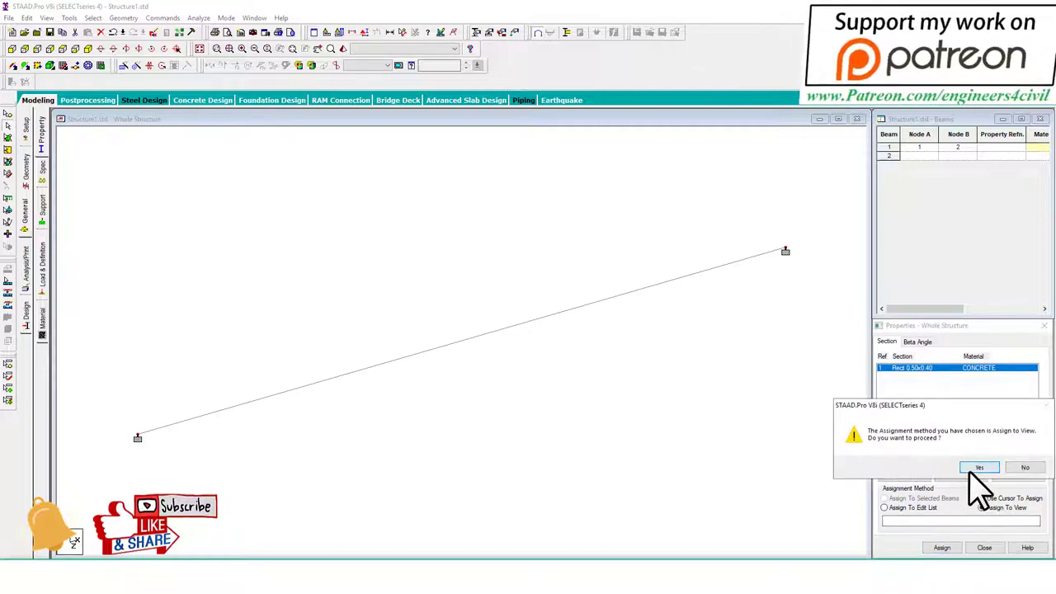
{"action": "left_click", "coordinate": [980, 468]}
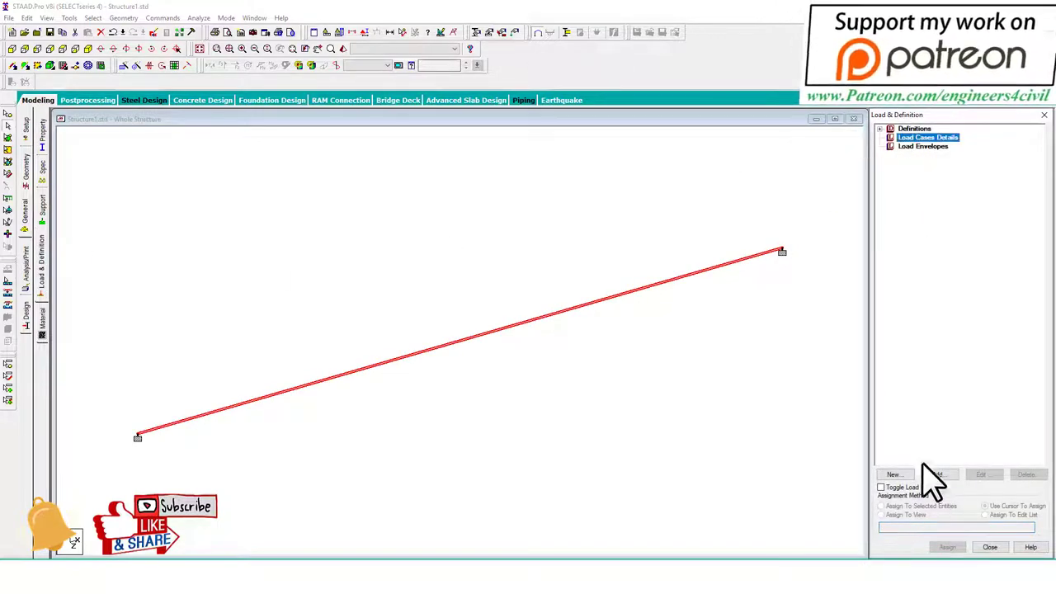
Add a load case titled 'dead' as Load Case 1
{"action": "left_click", "coordinate": [892, 475]}
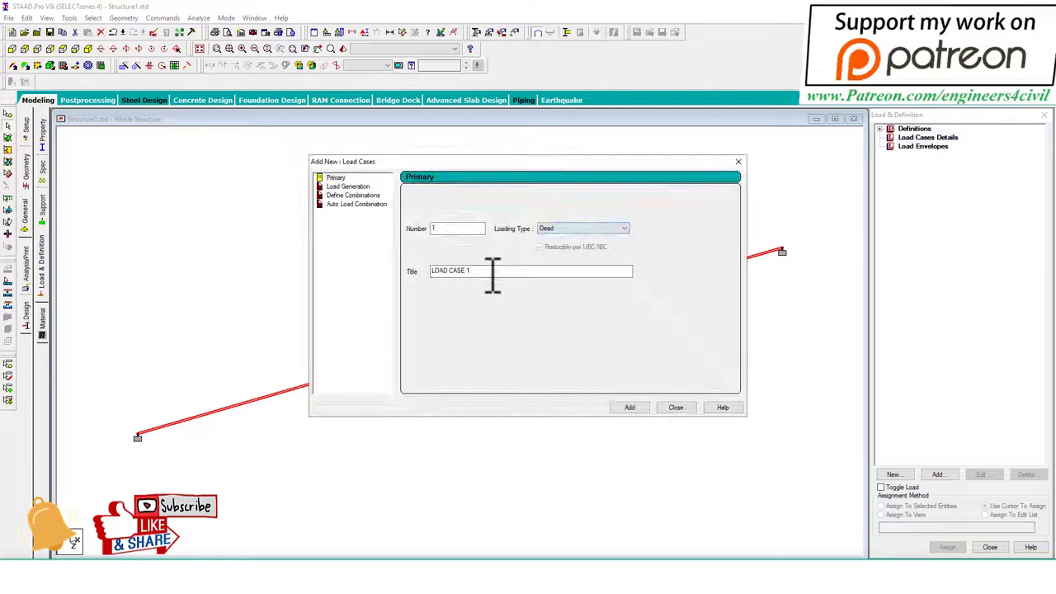
{"action": "left_click", "coordinate": [630, 406]}
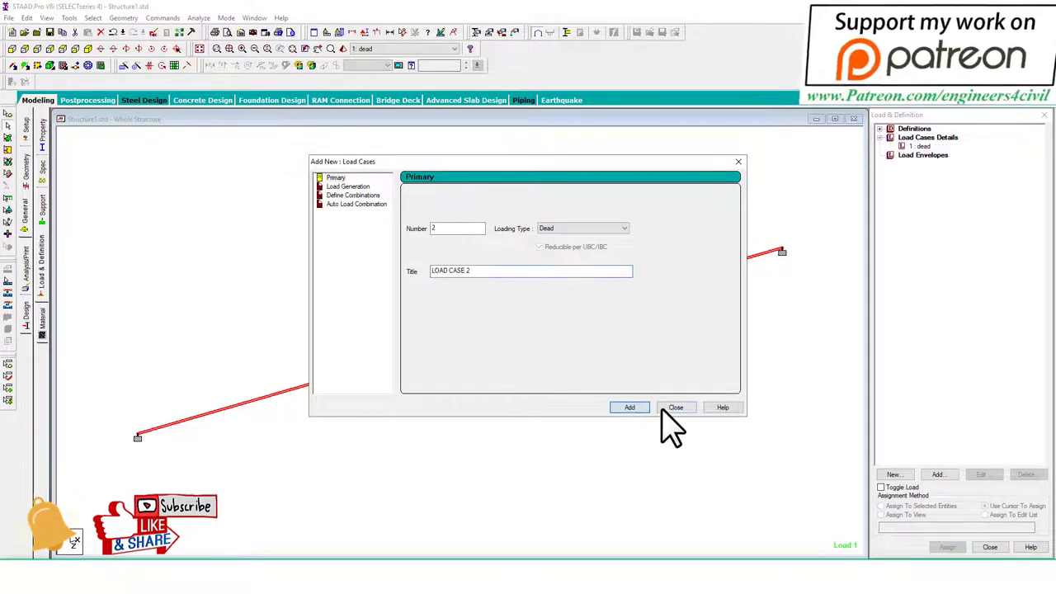
{"action": "left_click", "coordinate": [677, 405]}
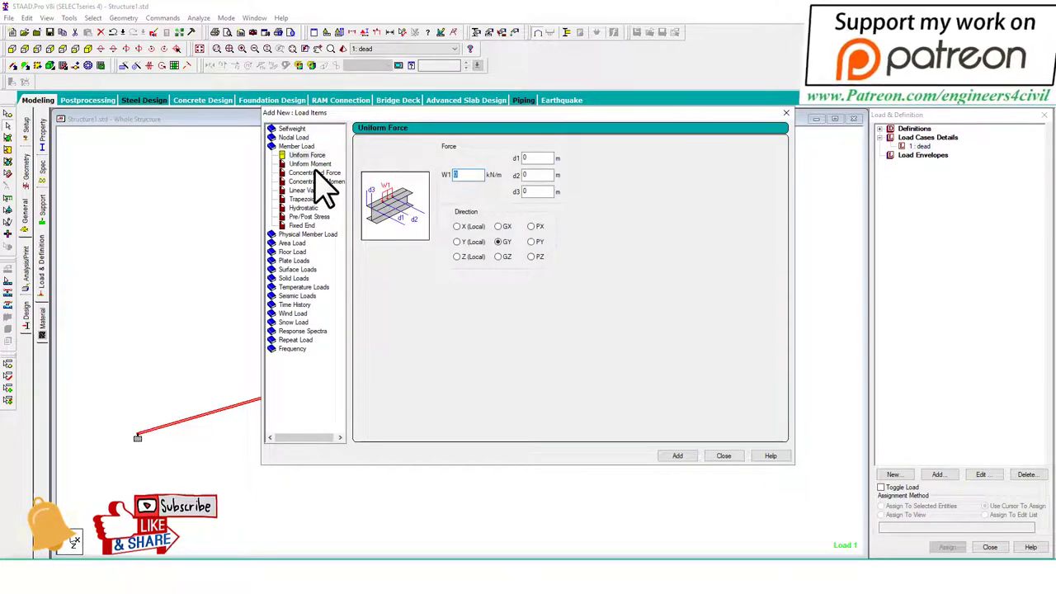
Add a -10 kN concentrated force, -5 kN/m uniform load and -2 trapezoidal load to the dead case
{"action": "left_click", "coordinate": [317, 173]}
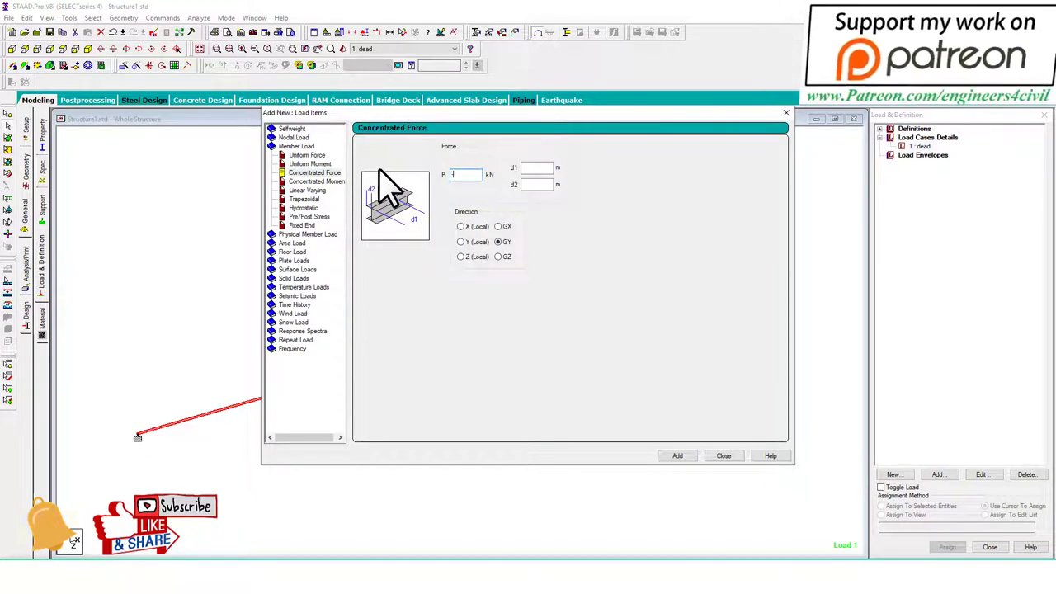
{"action": "left_click", "coordinate": [676, 455]}
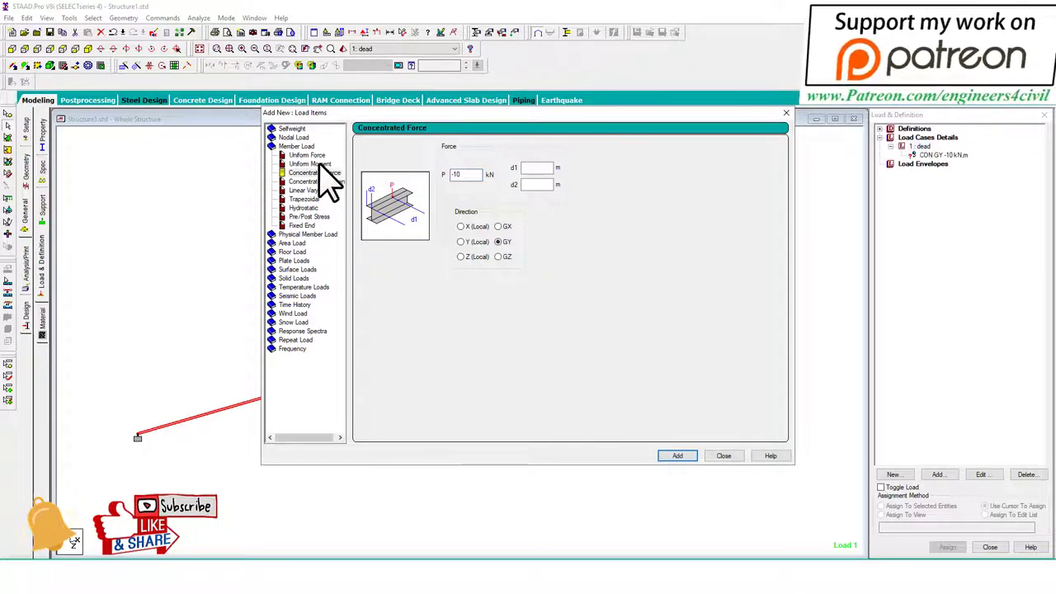
{"action": "left_click", "coordinate": [306, 155]}
{"action": "type", "text": "2"}
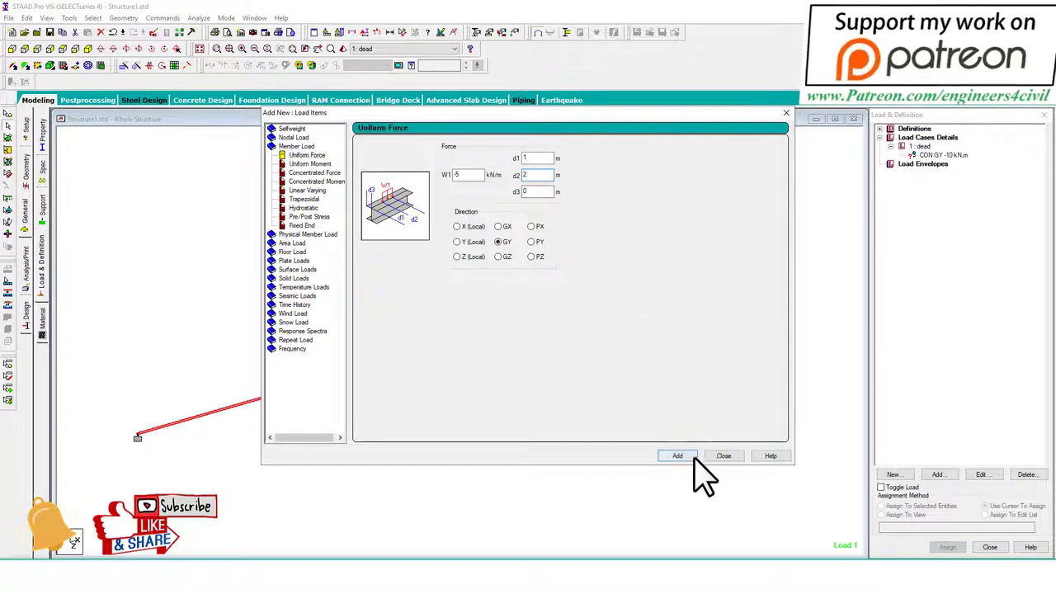
{"action": "left_click", "coordinate": [307, 190]}
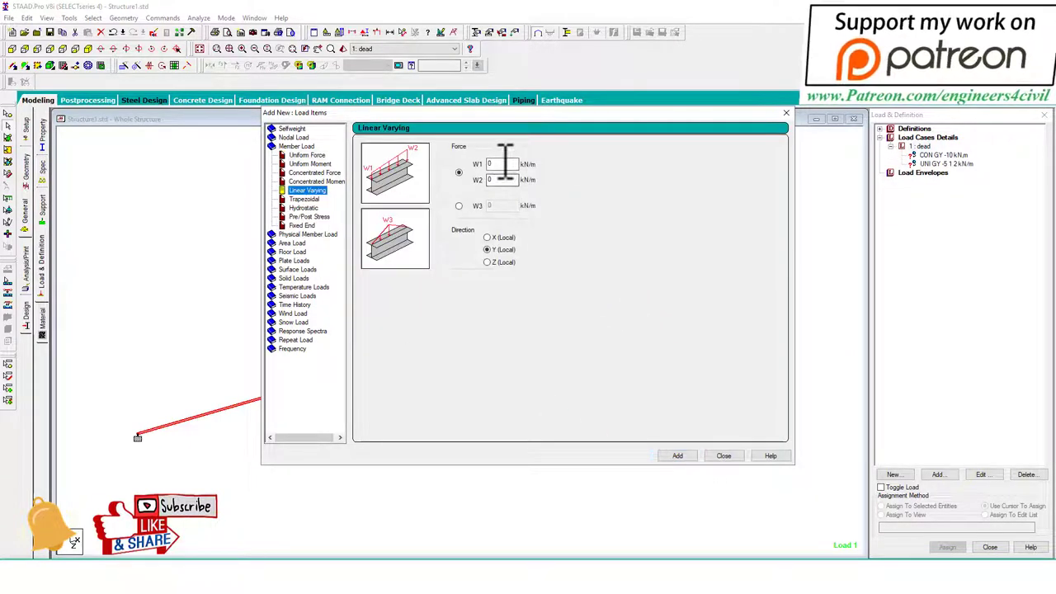
{"action": "type", "text": "-2"}
{"action": "type", "text": "-4"}
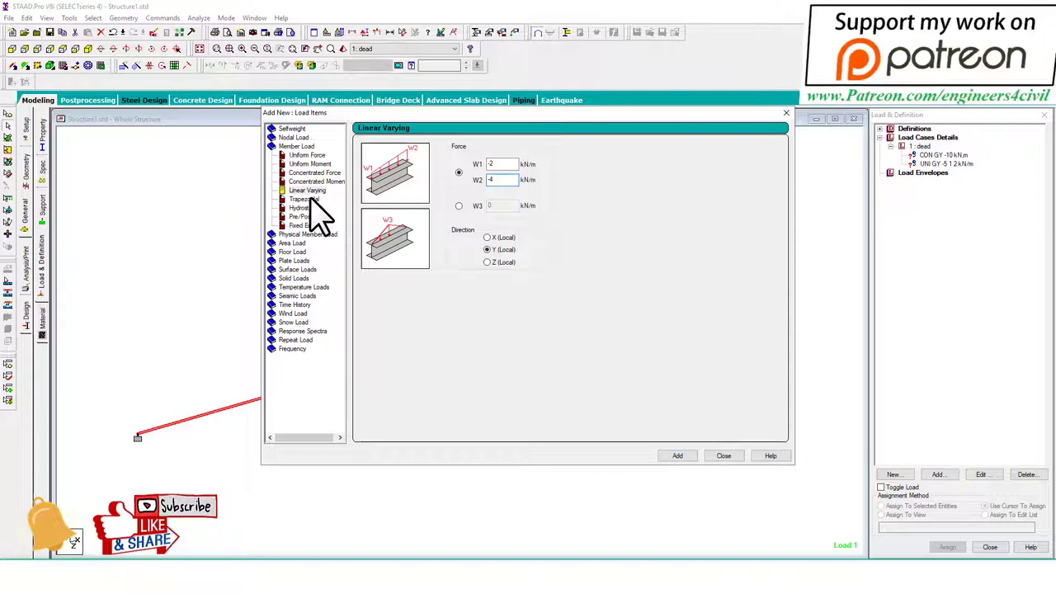
{"action": "left_click", "coordinate": [303, 198]}
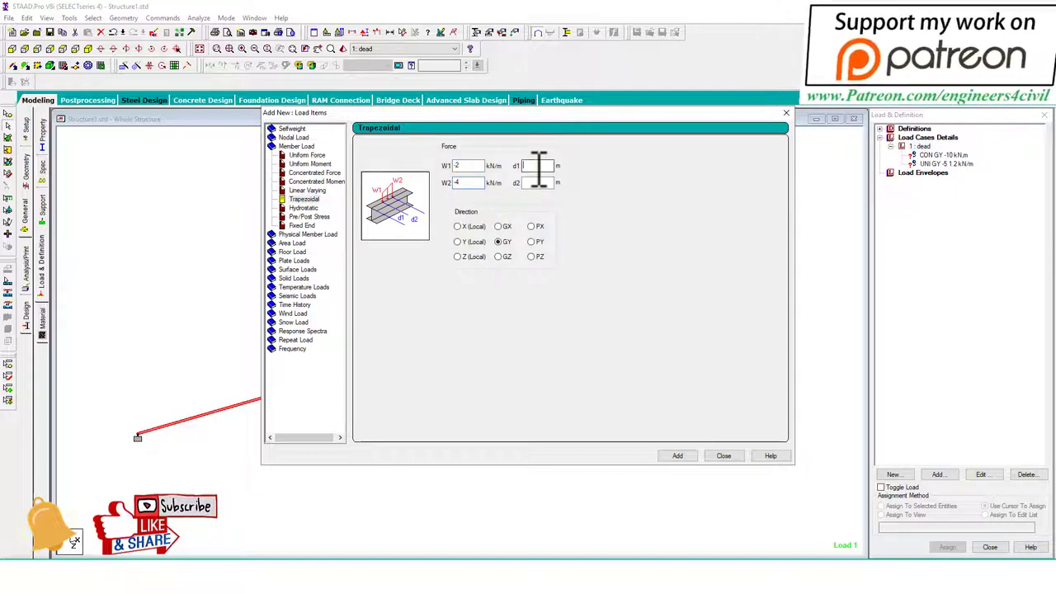
{"action": "mouse_move", "coordinate": [536, 181]}
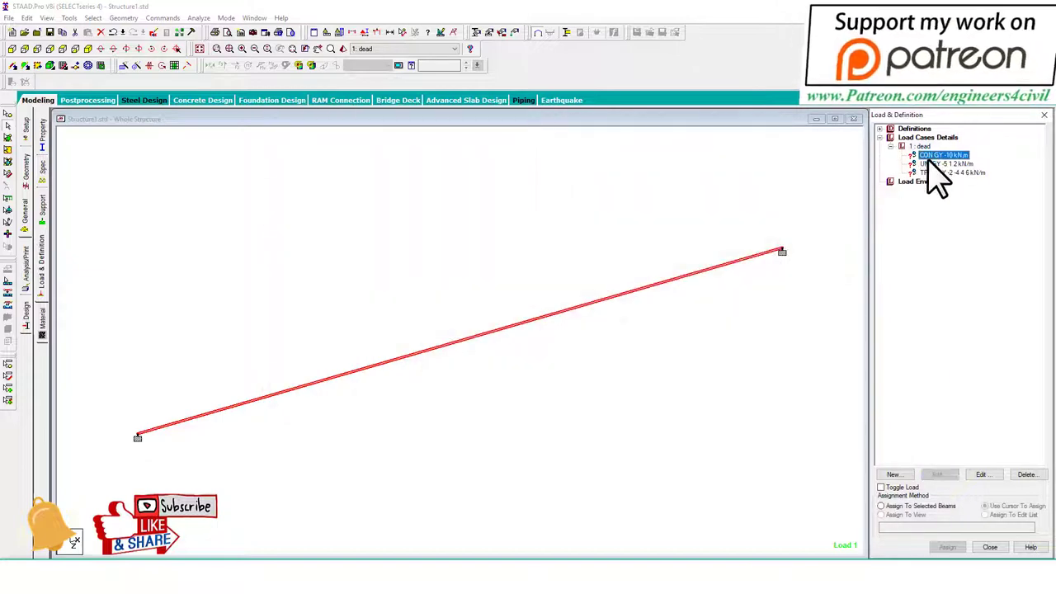
Assign the dead case's point, uniform and trapezoidal member loads to the beam
{"action": "left_click", "coordinate": [984, 505]}
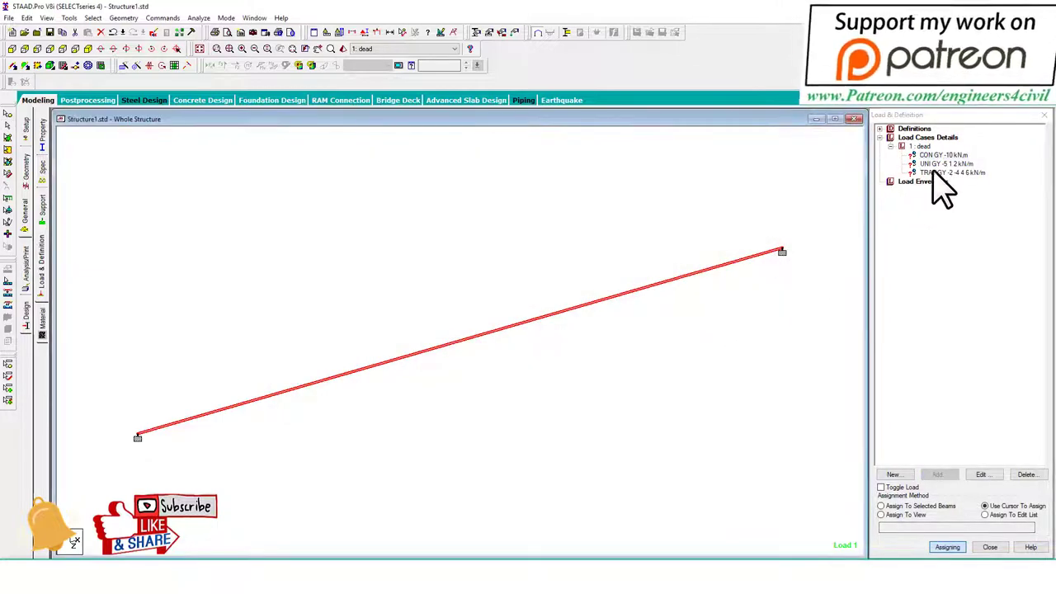
{"action": "left_click", "coordinate": [944, 155]}
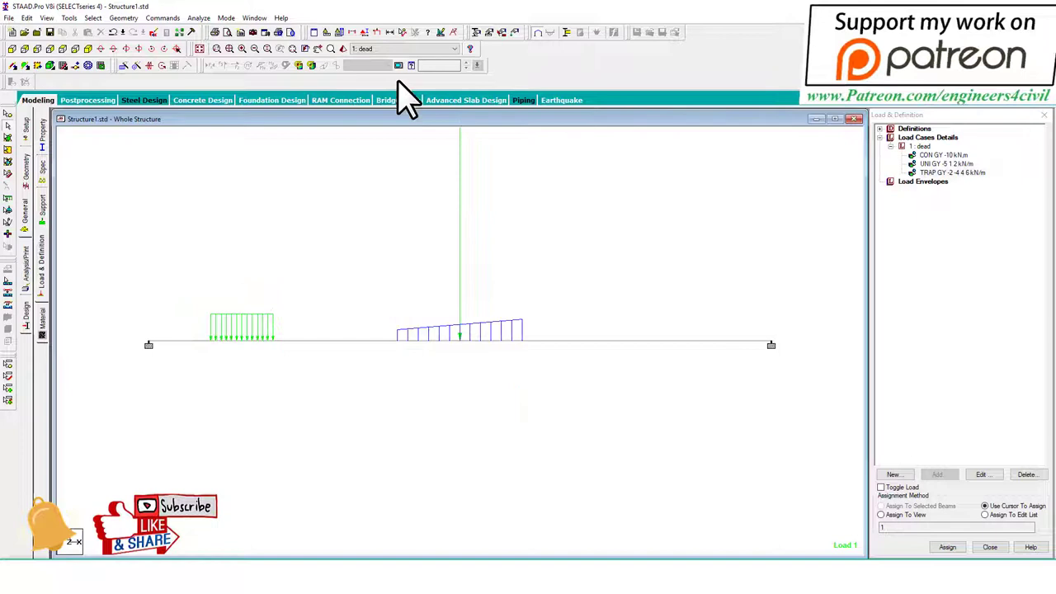
{"action": "mouse_move", "coordinate": [369, 48]}
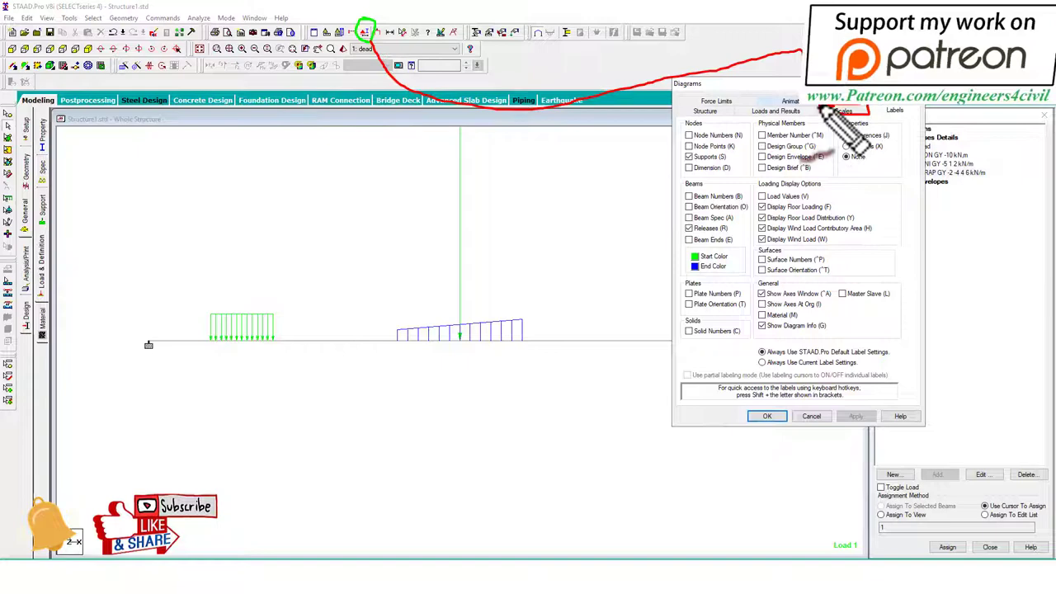
Increase the Point Force and Dist. Force diagram scales in Structure Diagrams
{"action": "left_click", "coordinate": [843, 109]}
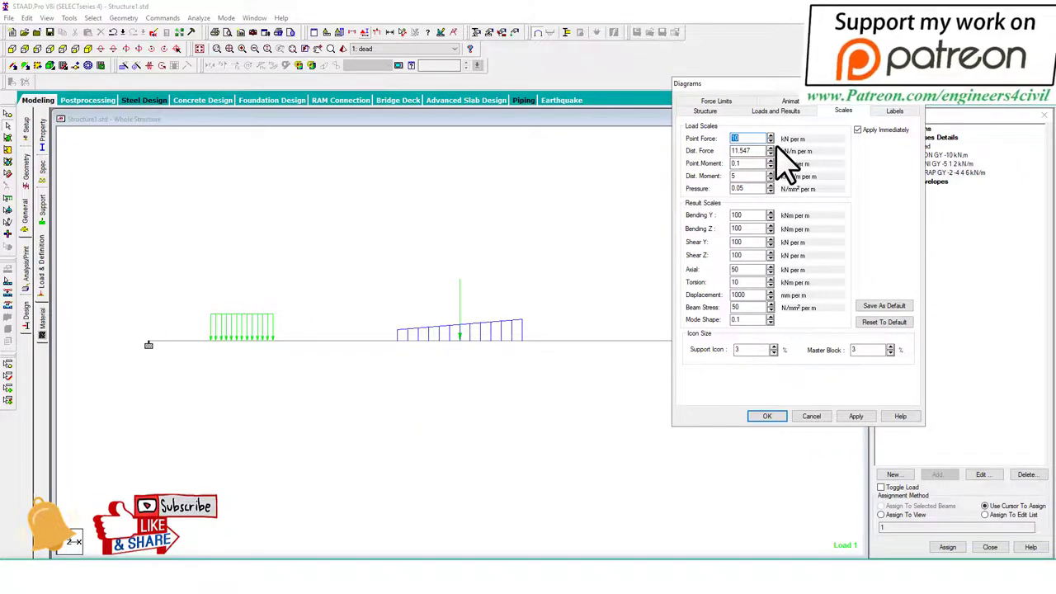
{"action": "mouse_move", "coordinate": [713, 165]}
{"action": "type", "text": "5"}
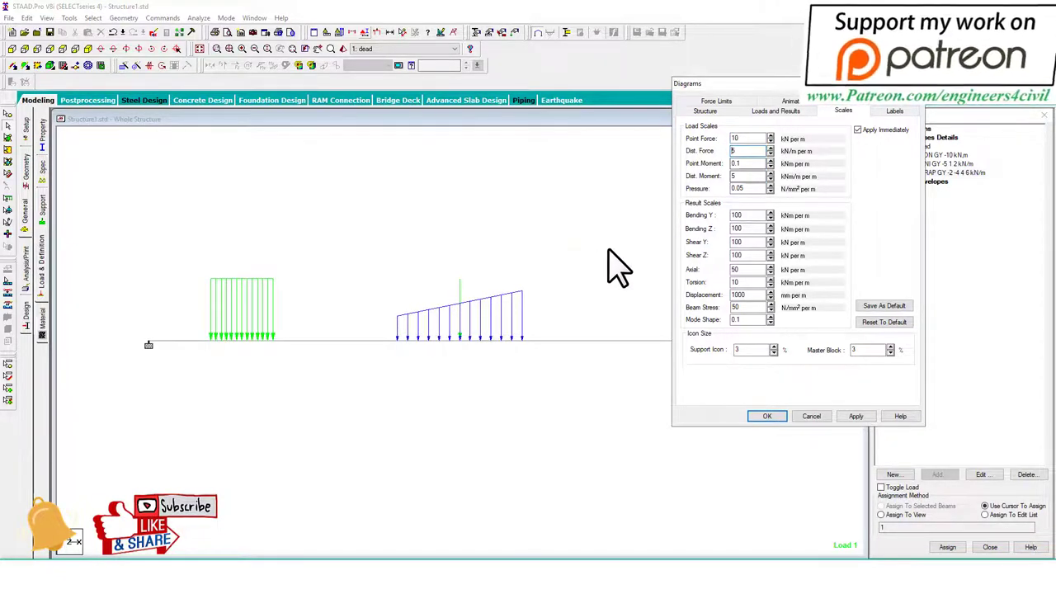
{"action": "left_click", "coordinate": [765, 416]}
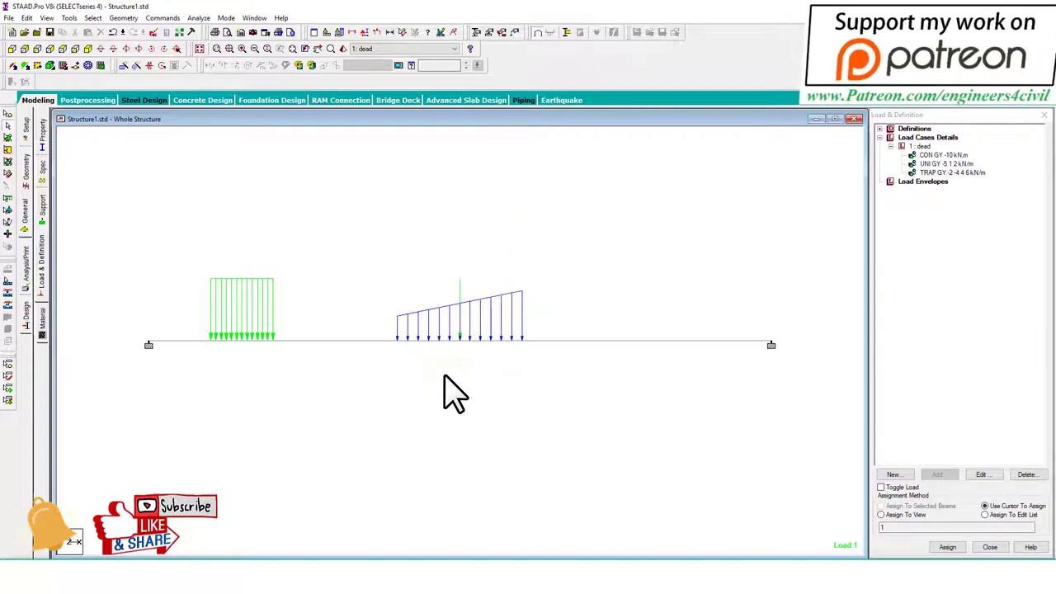
{"action": "mouse_move", "coordinate": [283, 347]}
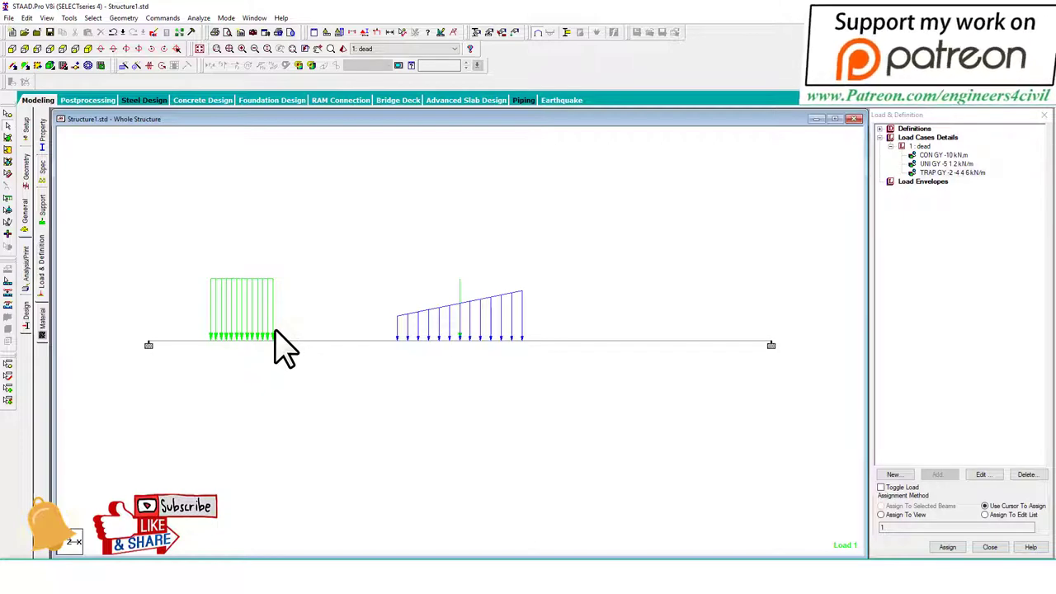
{"action": "mouse_move", "coordinate": [277, 201]}
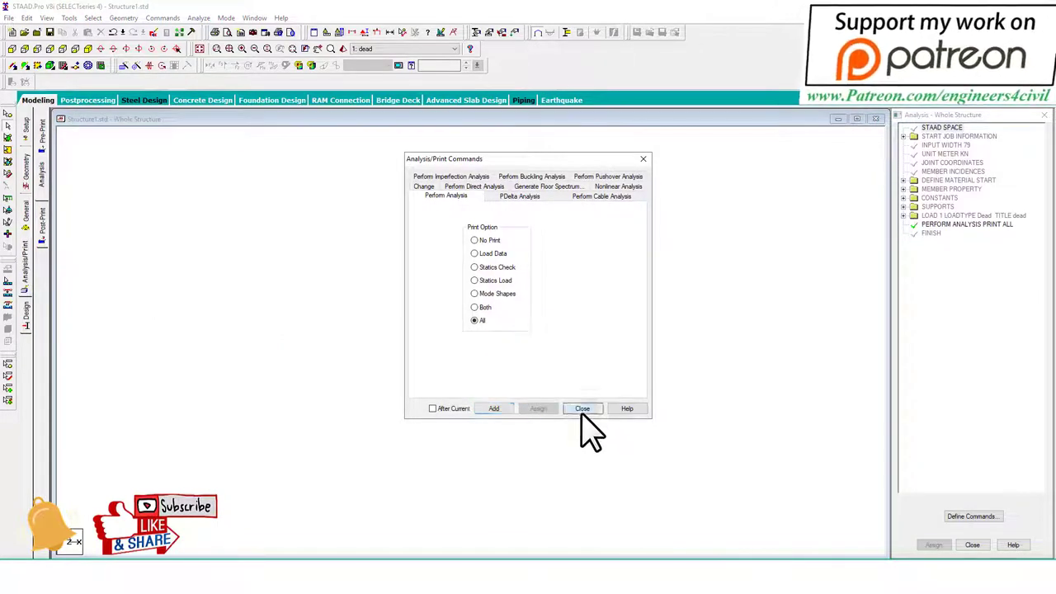
Add Perform Analysis with print All, save the model and run the analysis, staying in modelling mode
{"action": "left_click", "coordinate": [581, 409]}
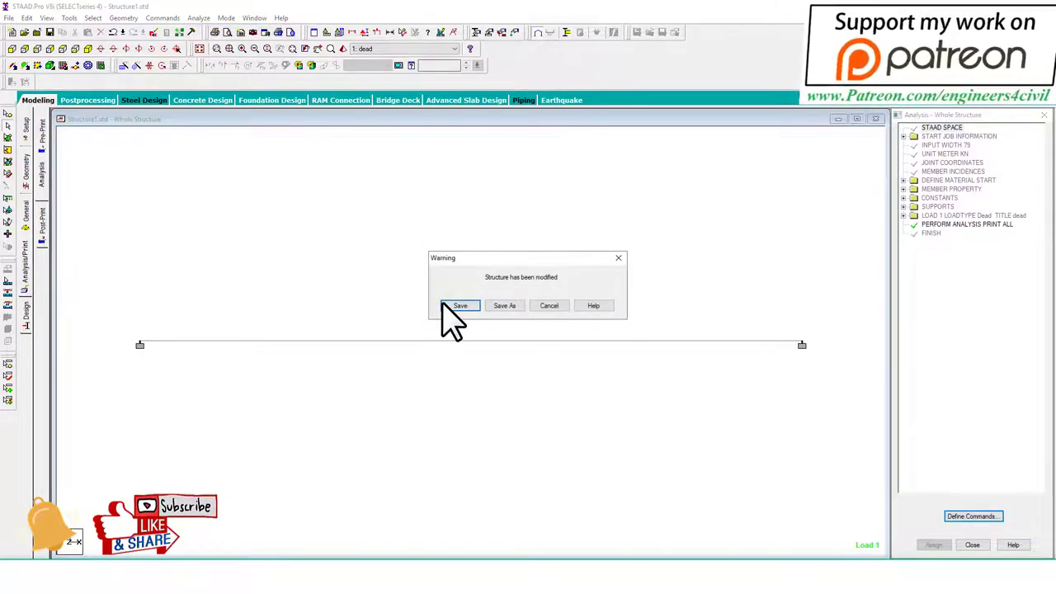
{"action": "left_click", "coordinate": [459, 305]}
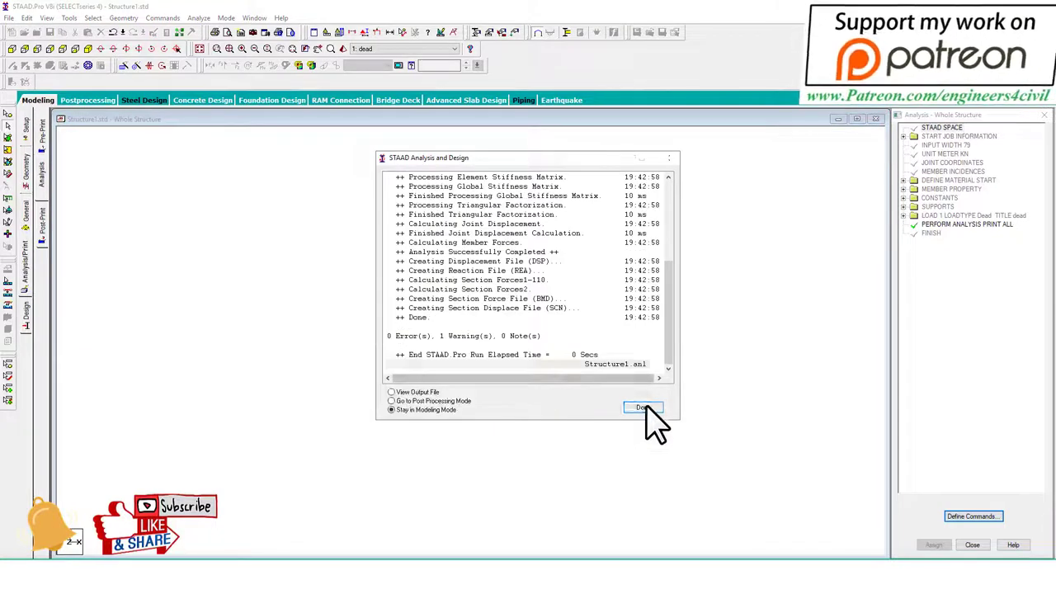
{"action": "left_click", "coordinate": [643, 406]}
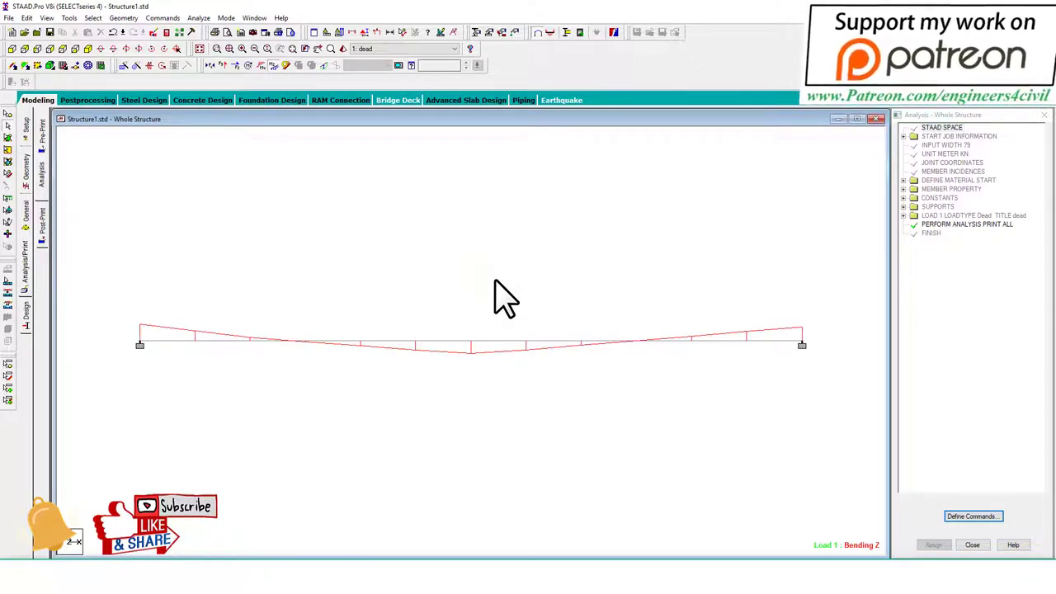
{"action": "mouse_move", "coordinate": [353, 322]}
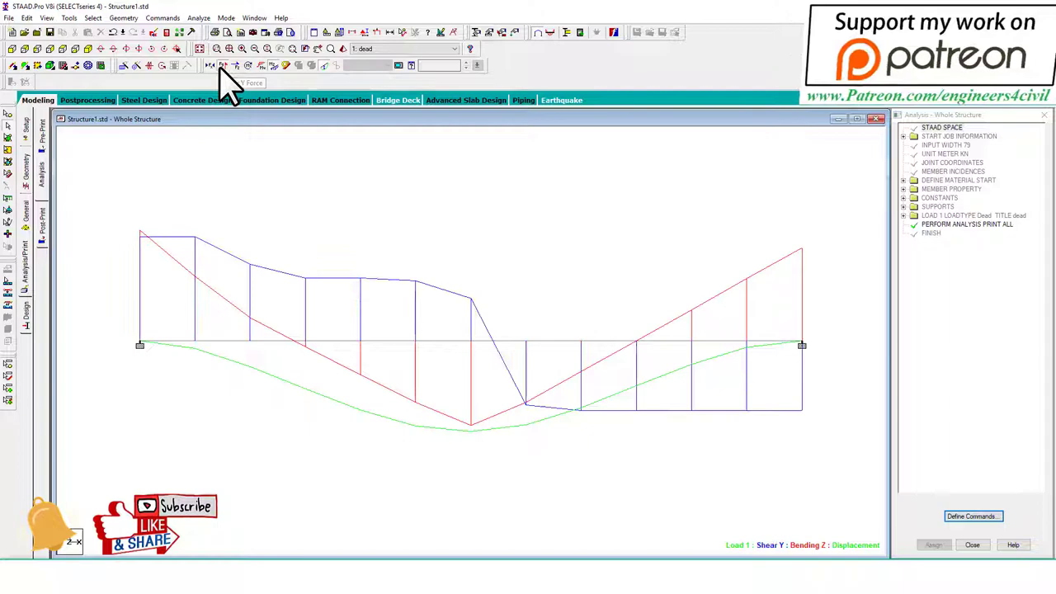
{"action": "mouse_move", "coordinate": [492, 251]}
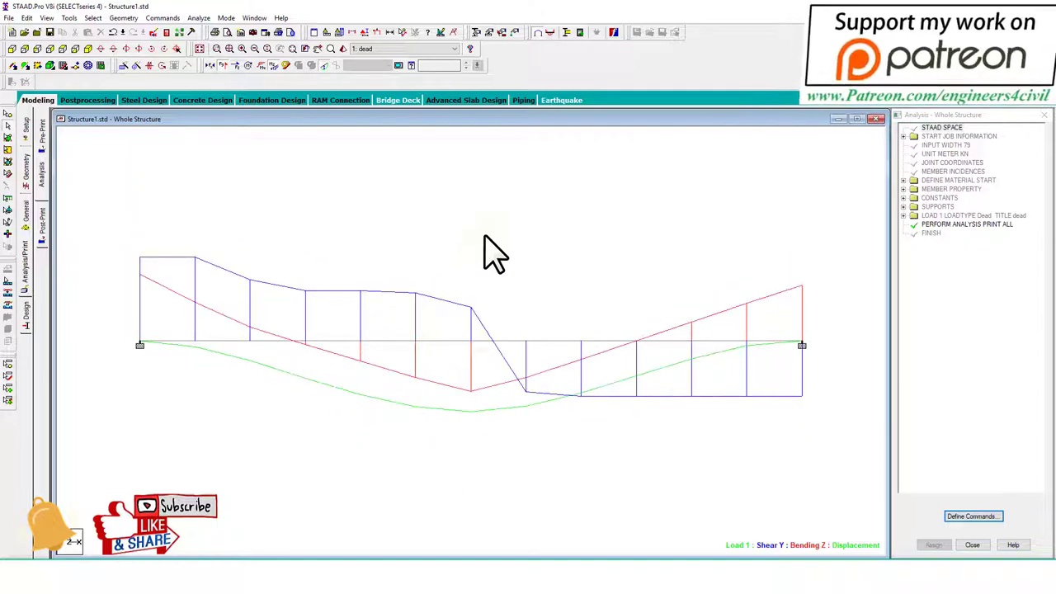
{"action": "mouse_move", "coordinate": [327, 86]}
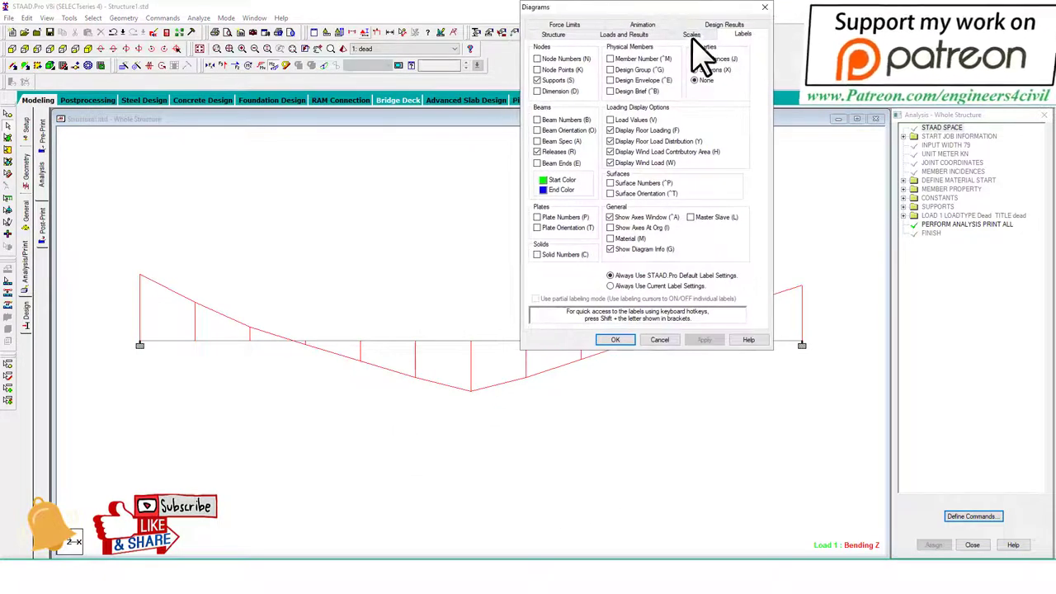
Reduce the Bending Z scale so the moment diagram draws larger, then go to Postprocessing
{"action": "left_click", "coordinate": [691, 33]}
{"action": "type", "text": "15"}
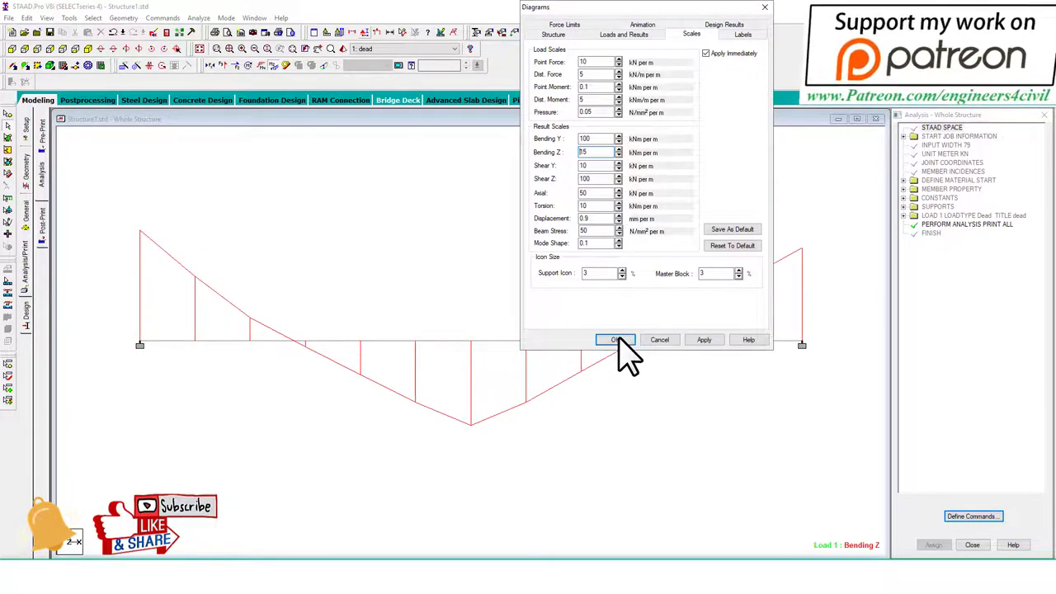
{"action": "left_click", "coordinate": [614, 340]}
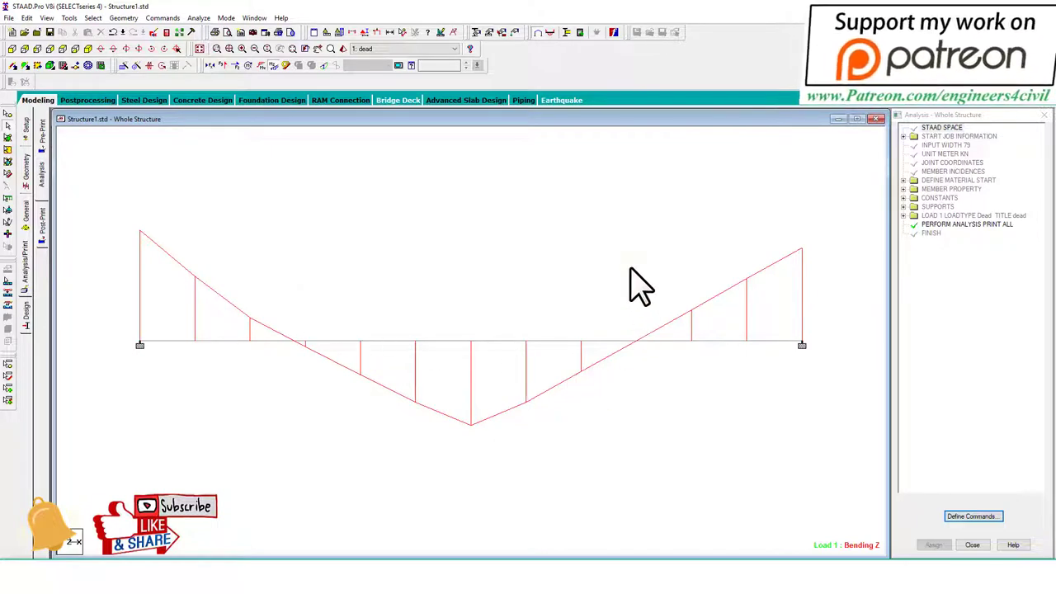
{"action": "mouse_move", "coordinate": [608, 394]}
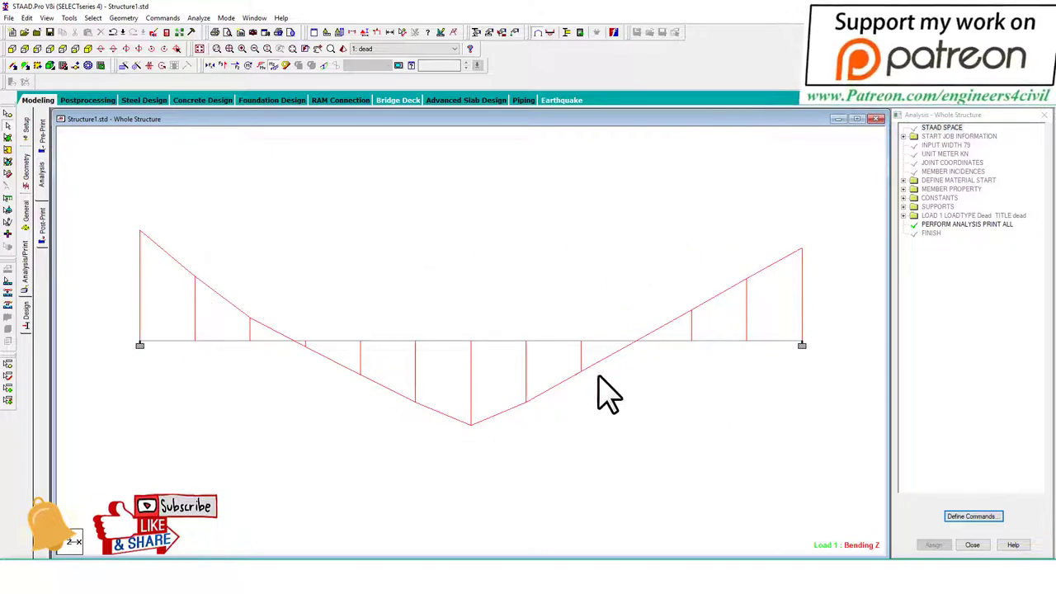
{"action": "mouse_move", "coordinate": [366, 272]}
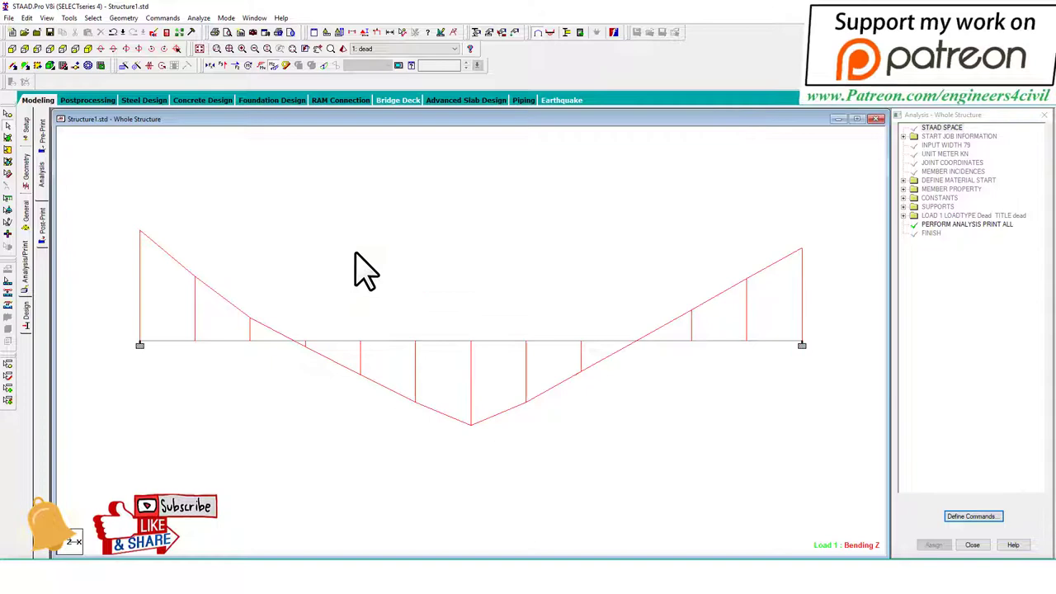
{"action": "left_click", "coordinate": [86, 101]}
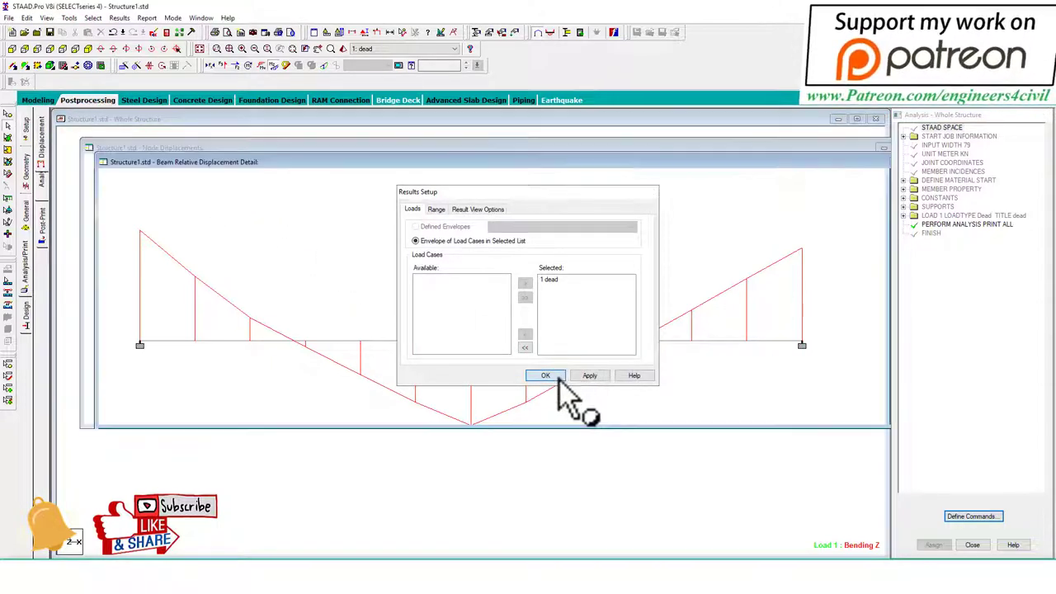
Annotate the Max Resultant displacement value on the deflected shape for the dead case
{"action": "left_click", "coordinate": [544, 376]}
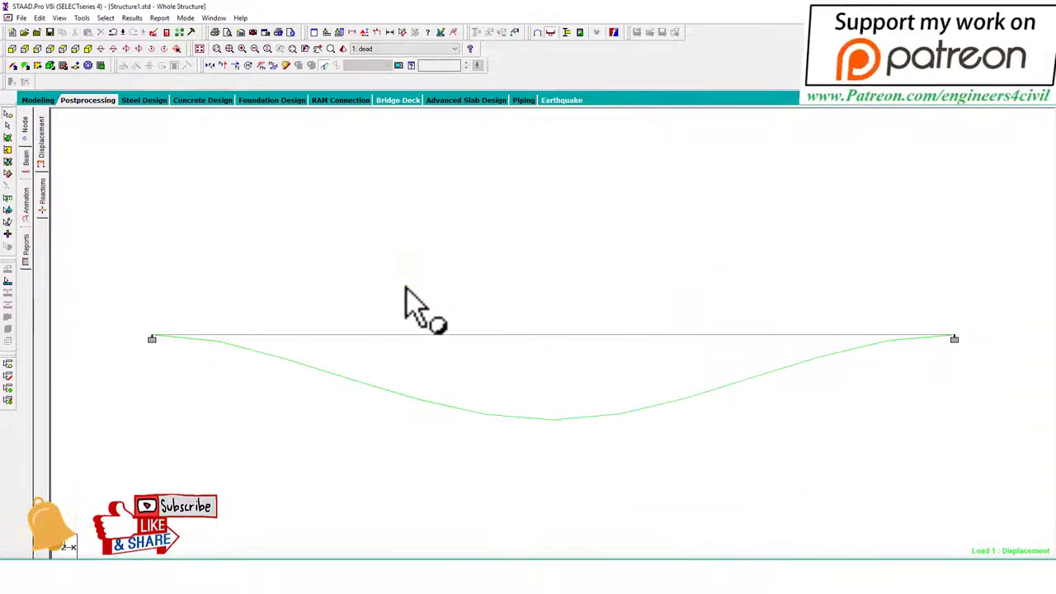
{"action": "left_click", "coordinate": [132, 16]}
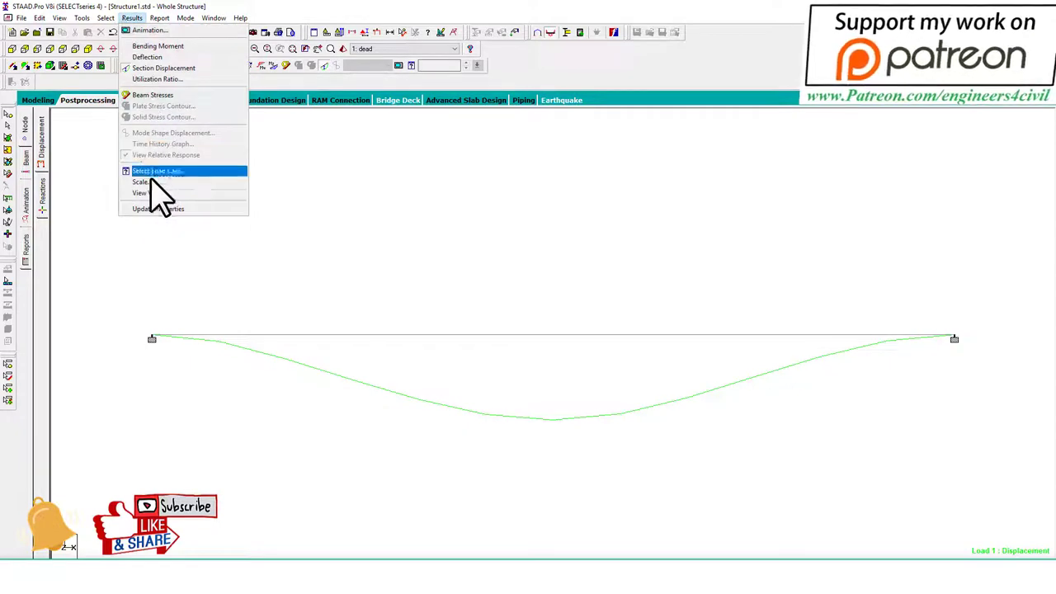
{"action": "left_click", "coordinate": [140, 181]}
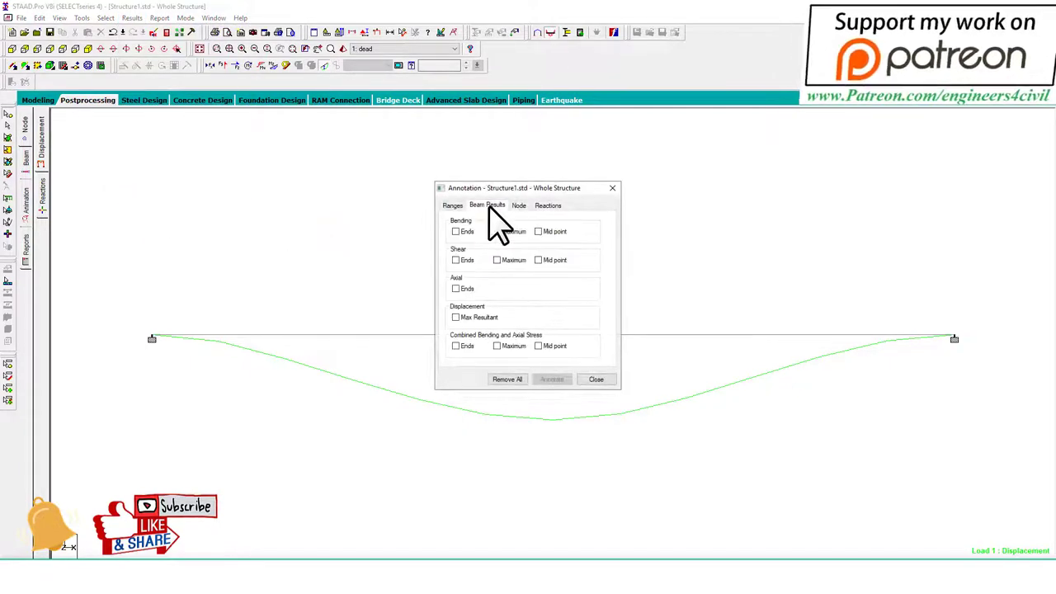
{"action": "left_click", "coordinate": [456, 316]}
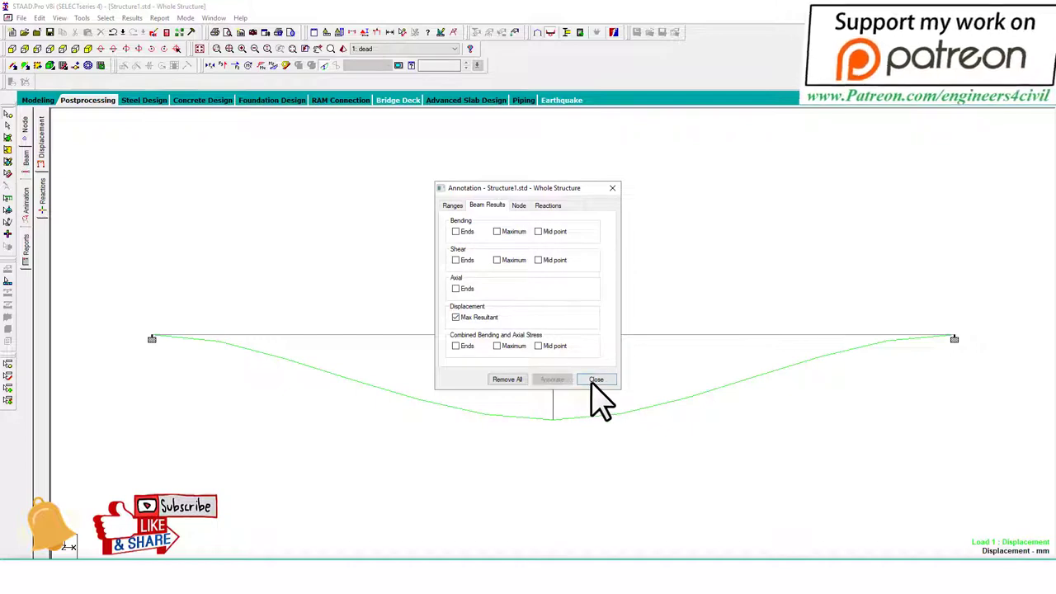
{"action": "left_click", "coordinate": [597, 379]}
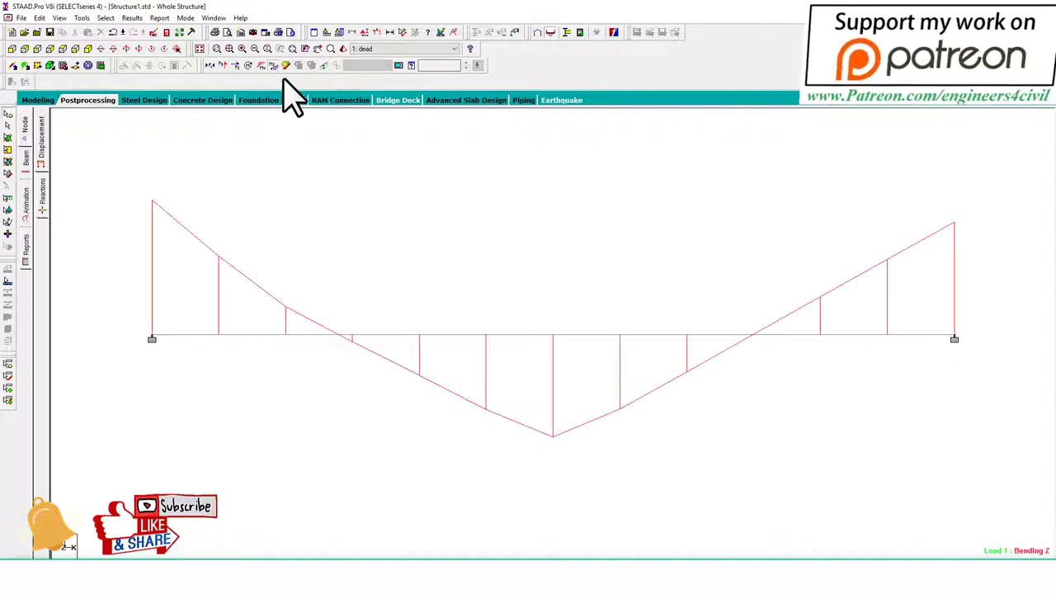
Bring up View Value annotation settings for the Bending Z diagram
{"action": "left_click", "coordinate": [132, 16]}
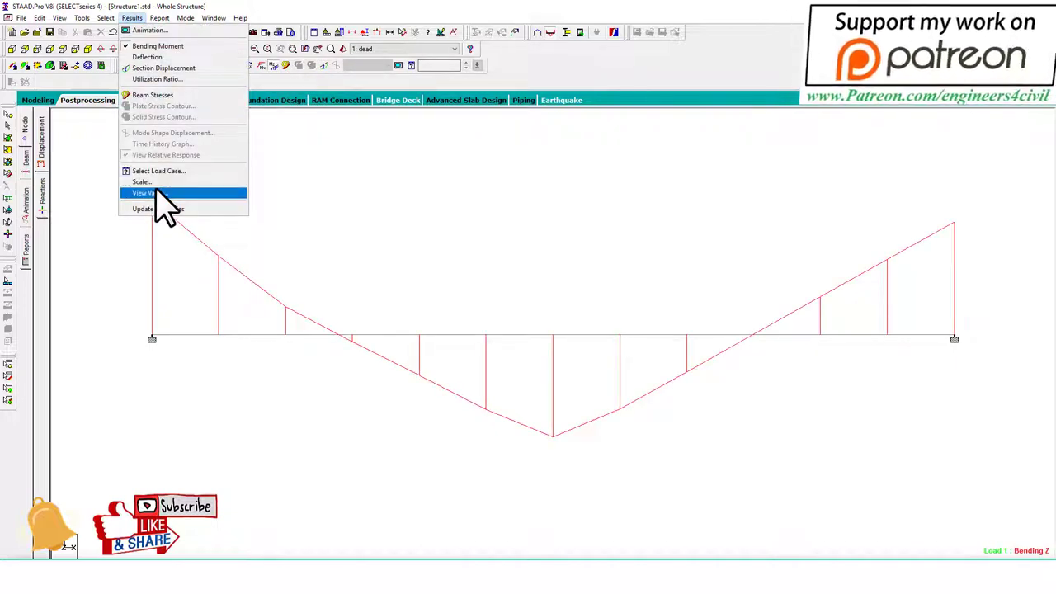
{"action": "left_click", "coordinate": [145, 191]}
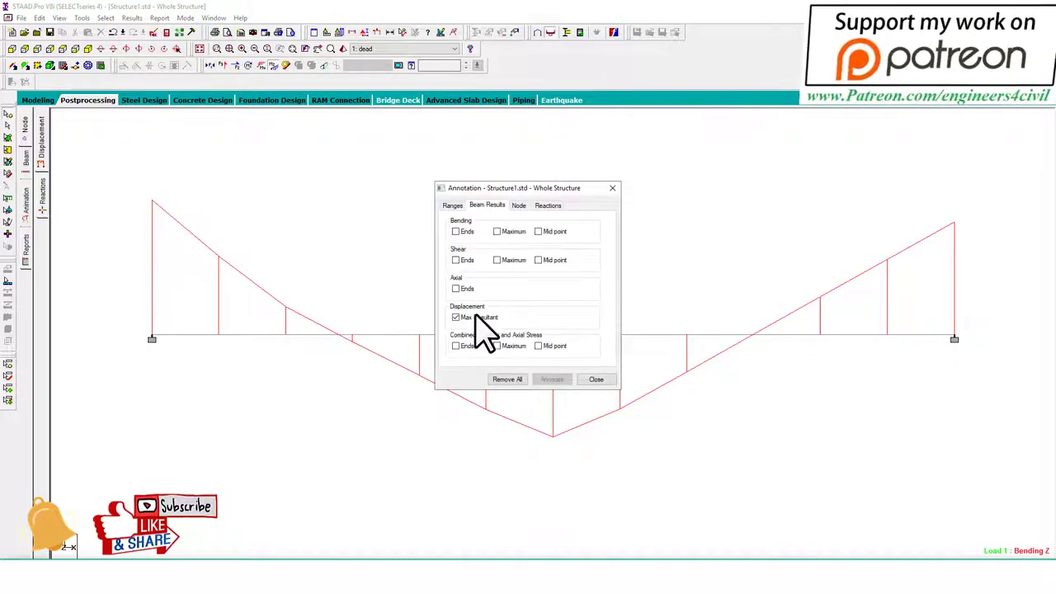